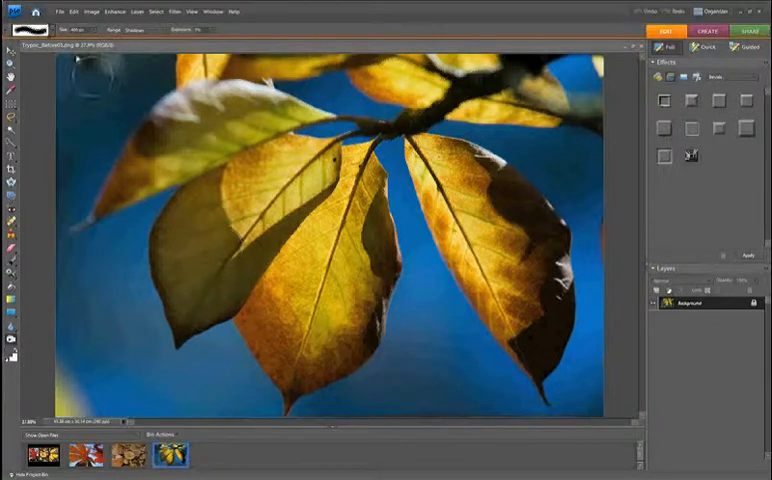
# Step: Rotate the yellow-leaves photo 90° via Image > Rotate so the leaves run sideways
pyautogui.click(90, 12)
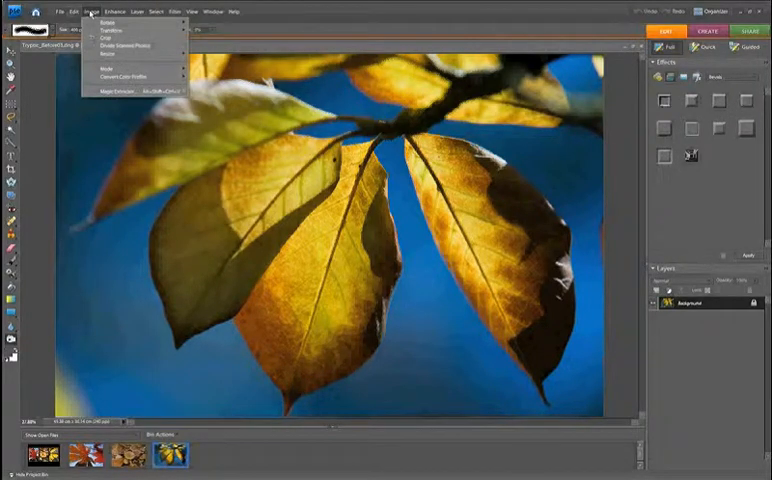
pyautogui.click(108, 20)
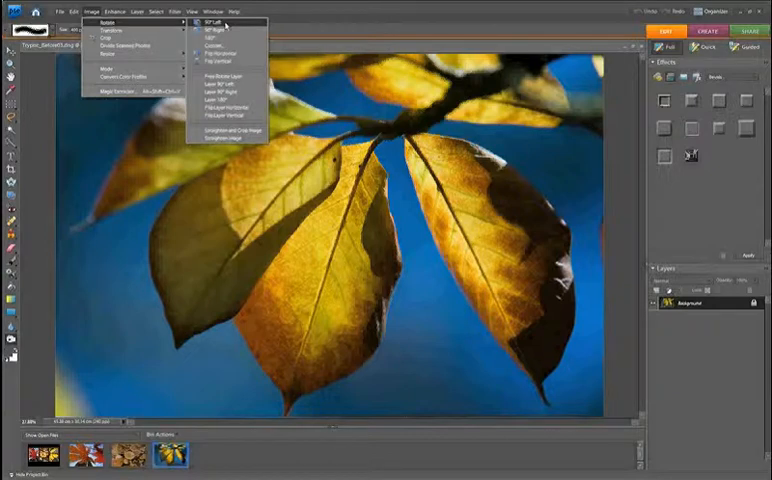
pyautogui.click(208, 28)
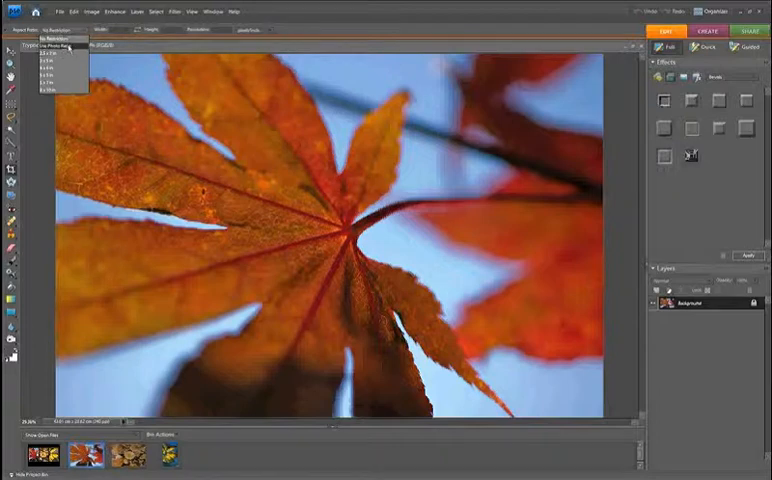
# Step: Choose a portrait aspect preset for the Crop tool on the red maple-leaf photo
pyautogui.click(56, 48)
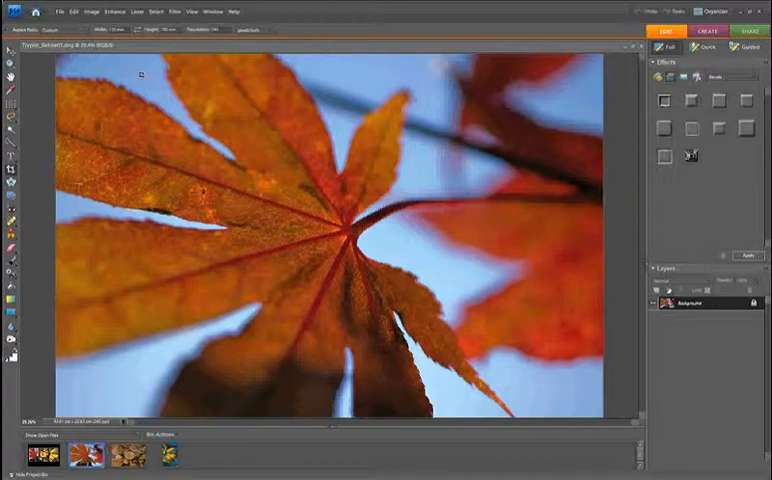
pyautogui.moveTo(144, 76)
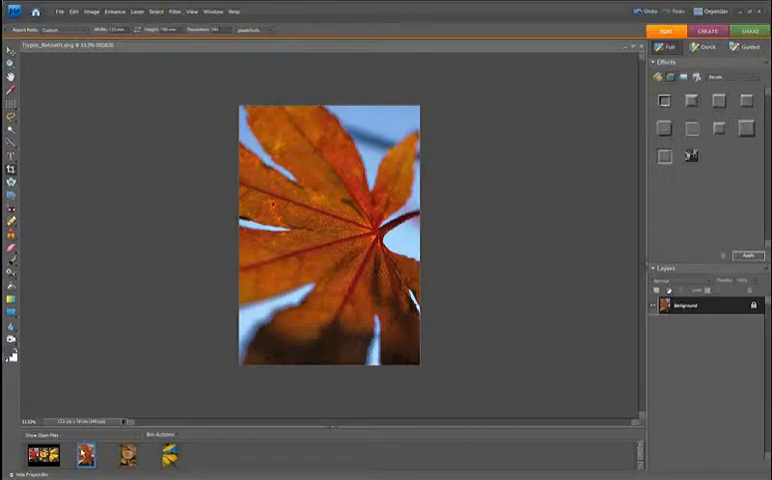
pyautogui.moveTo(650, 332)
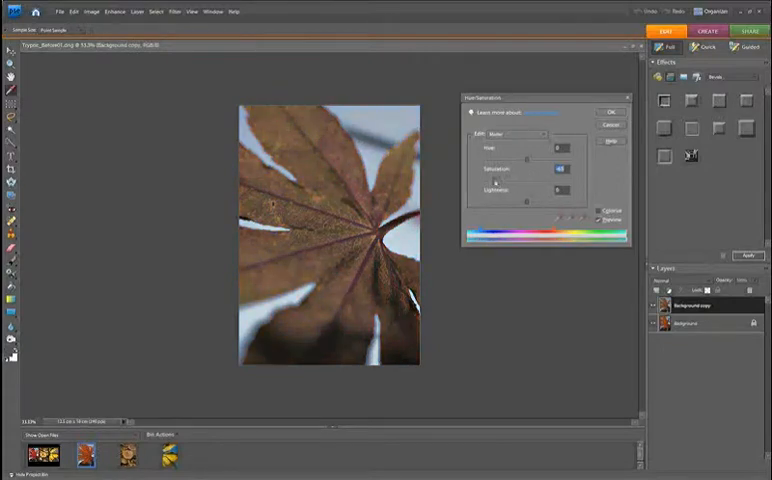
# Step: Set the duplicate layer's Saturation to -100 in Hue/Saturation and apply it
pyautogui.moveTo(562, 164); pyautogui.dragTo(524, 164)
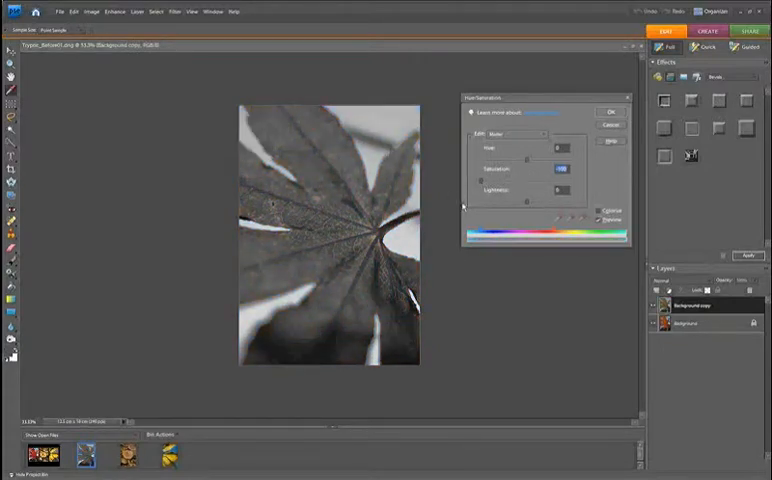
pyautogui.click(608, 112)
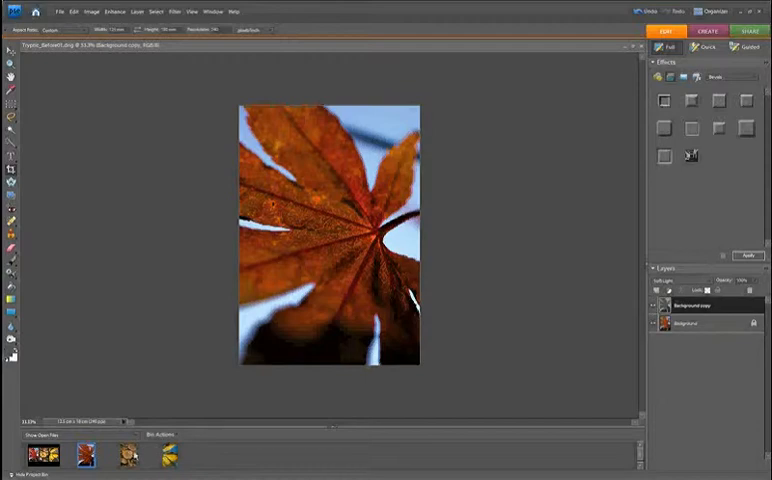
# Step: Switch to the yellow-leaves photo and desaturate its duplicate layer to grey
pyautogui.click(130, 456)
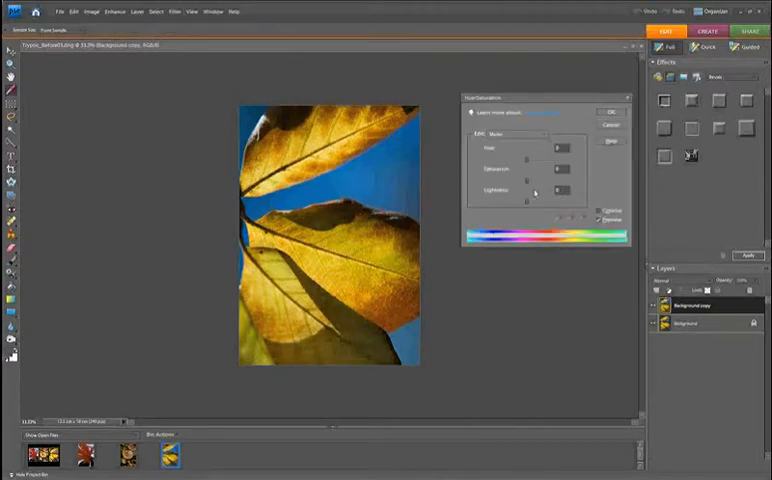
pyautogui.click(608, 112)
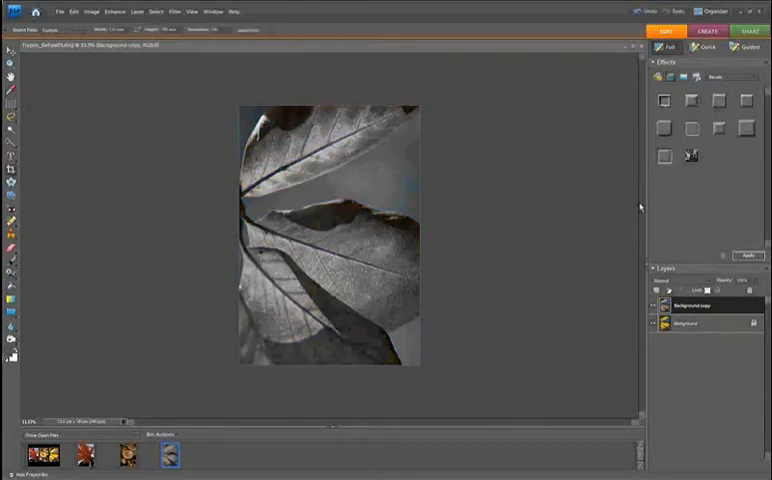